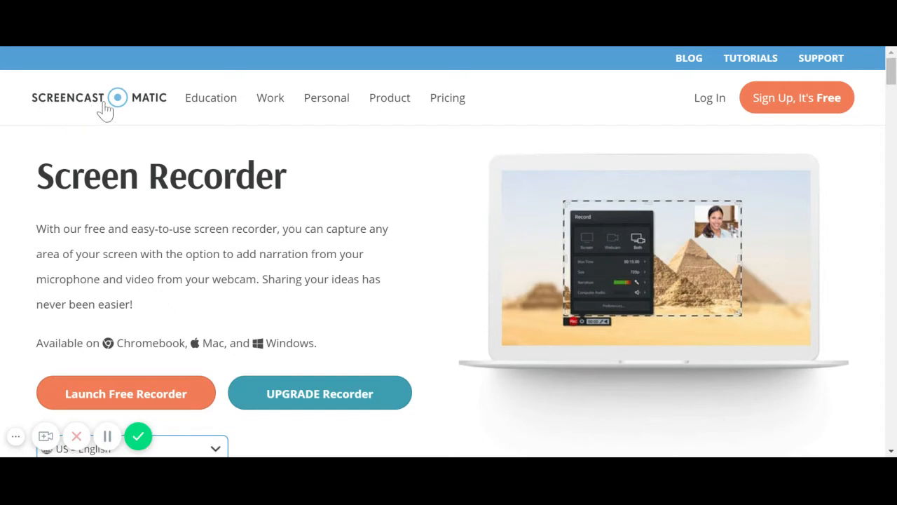
{"action": "mouse_move", "coordinate": [171, 110]}
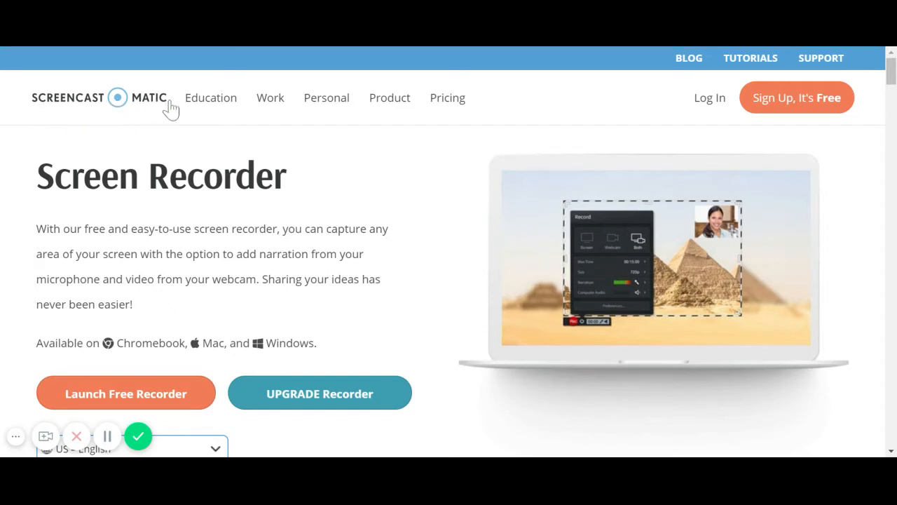
{"action": "mouse_move", "coordinate": [208, 282]}
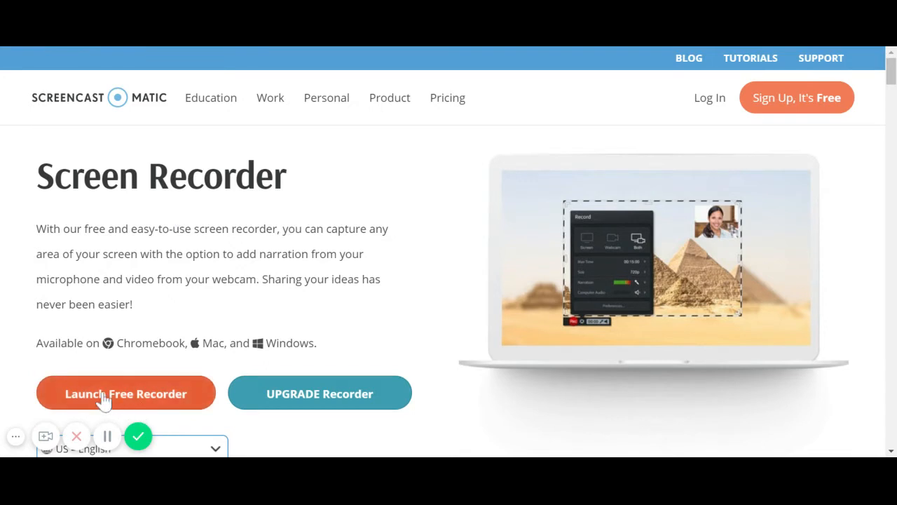
{"action": "mouse_move", "coordinate": [130, 403]}
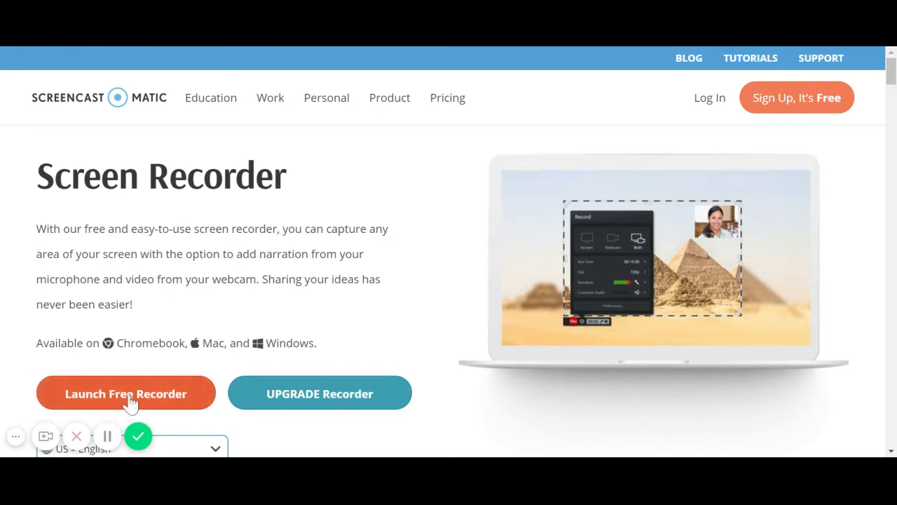
Step: Trigger the Launch Free Recorder button until the Launching Recorder notice appears
{"action": "left_click", "coordinate": [126, 394]}
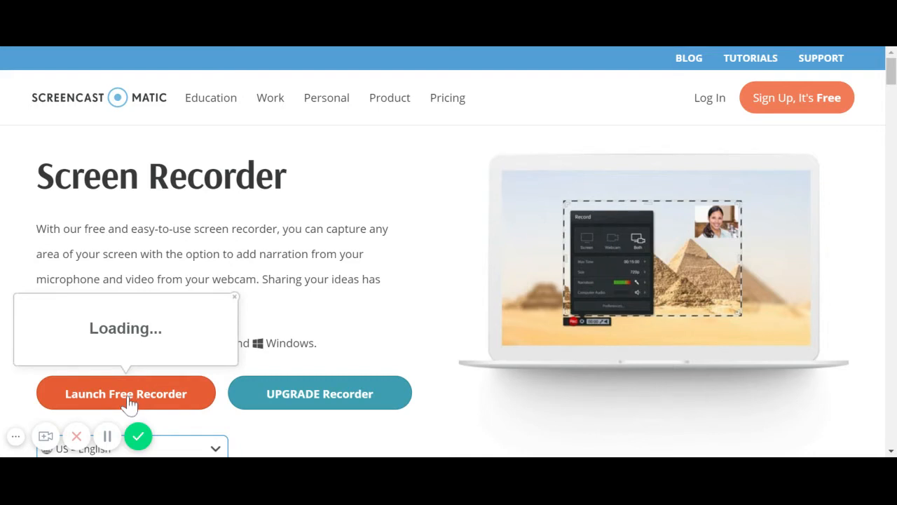
{"action": "left_click", "coordinate": [126, 394]}
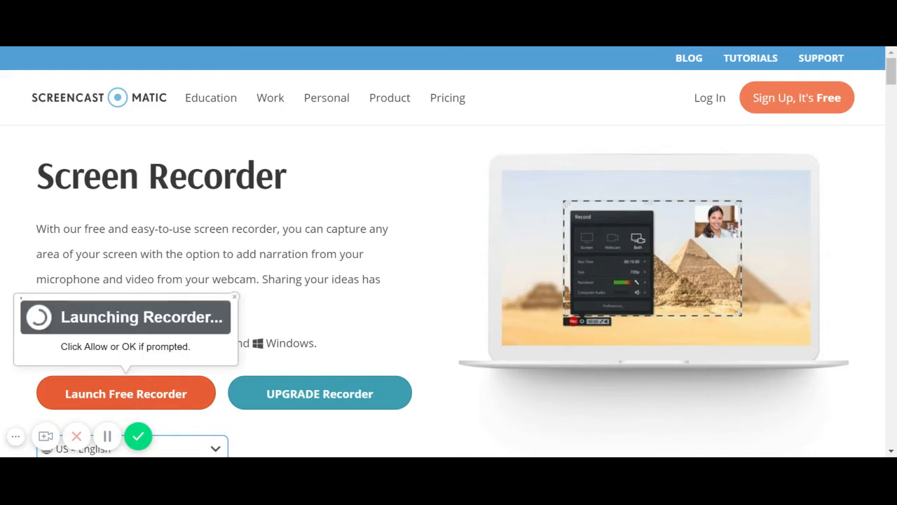